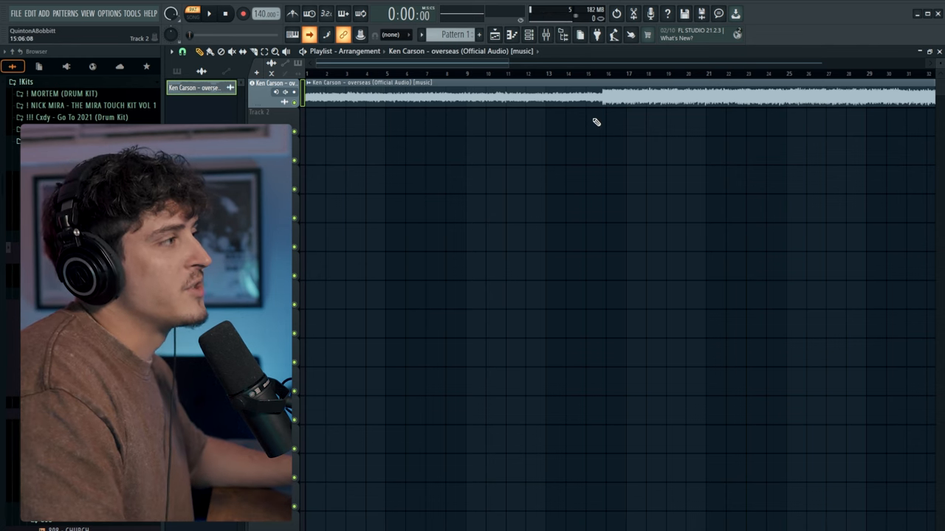
pyautogui.moveTo(692, 171)
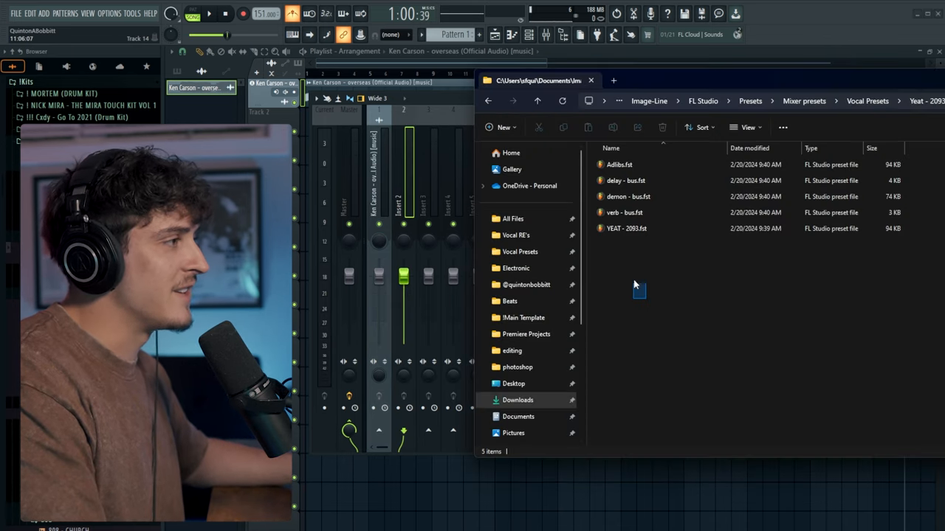
# Load the YEAT - 2093.fst mixer preset from the Vocal Presets > Yeat folder.
pyautogui.doubleClick(627, 228)
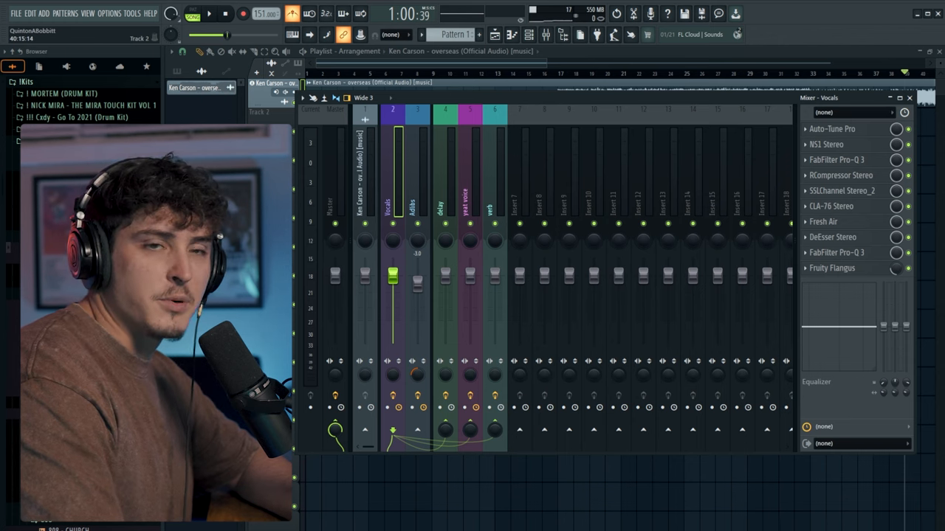
# Set the Vocals track's audio input to Input 1 under Focusrite USB ASIO mono.
pyautogui.click(852, 112)
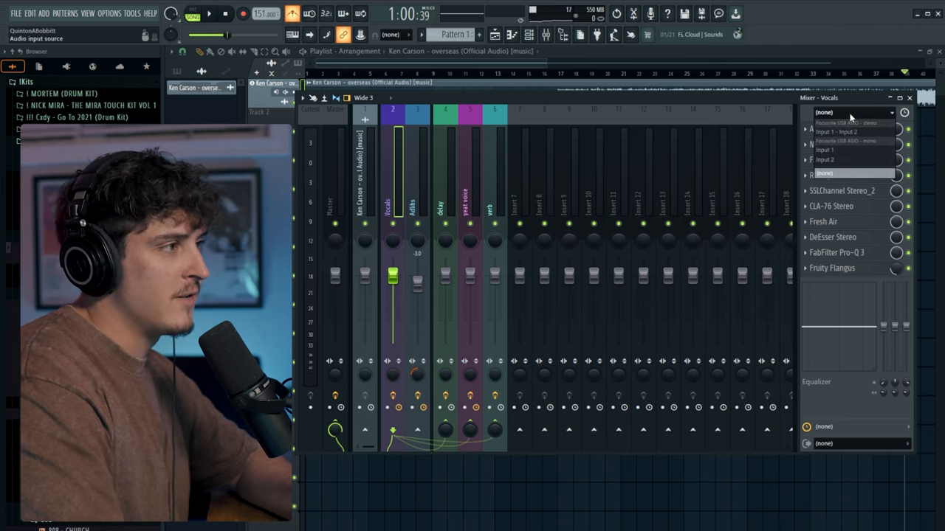
pyautogui.click(827, 150)
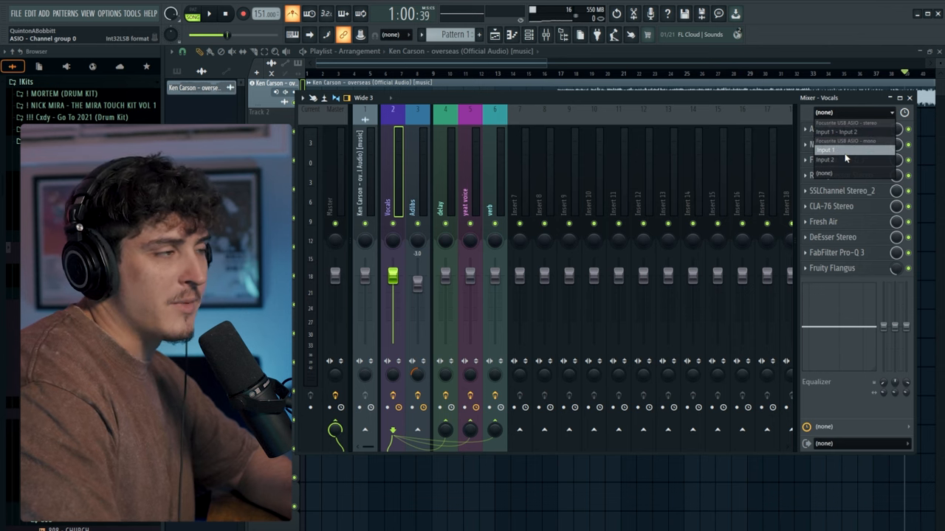
pyautogui.click(826, 149)
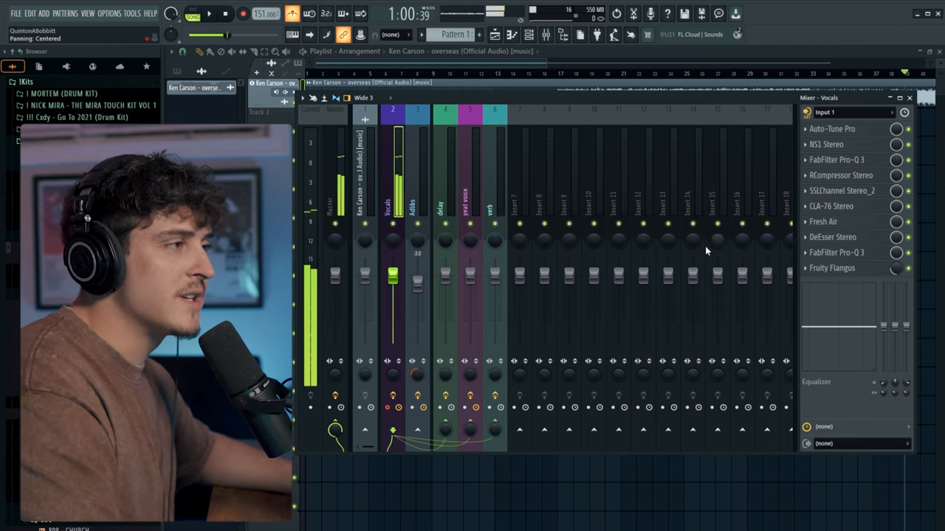
# Analyse the song files on vocalremover.org's Key and BPM Finder, reading 136 BPM F minor.
pyautogui.click(832, 128)
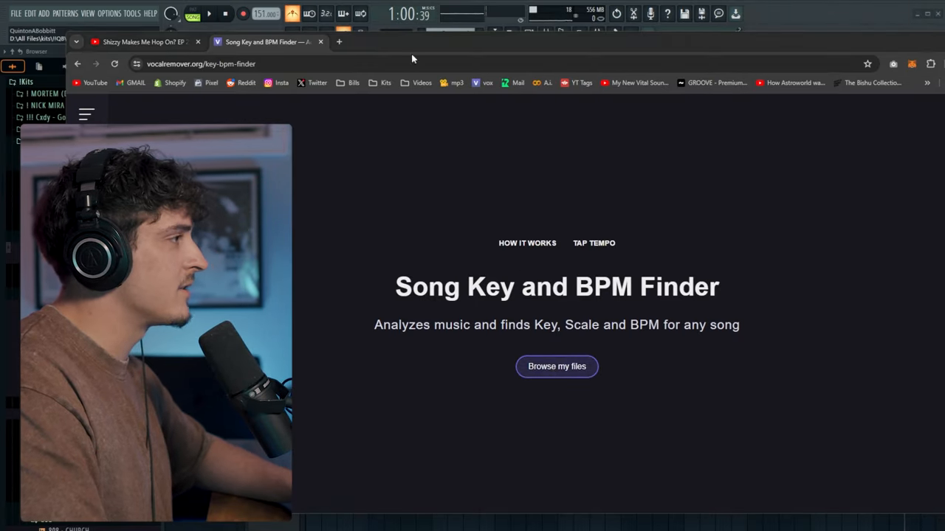
pyautogui.click(556, 366)
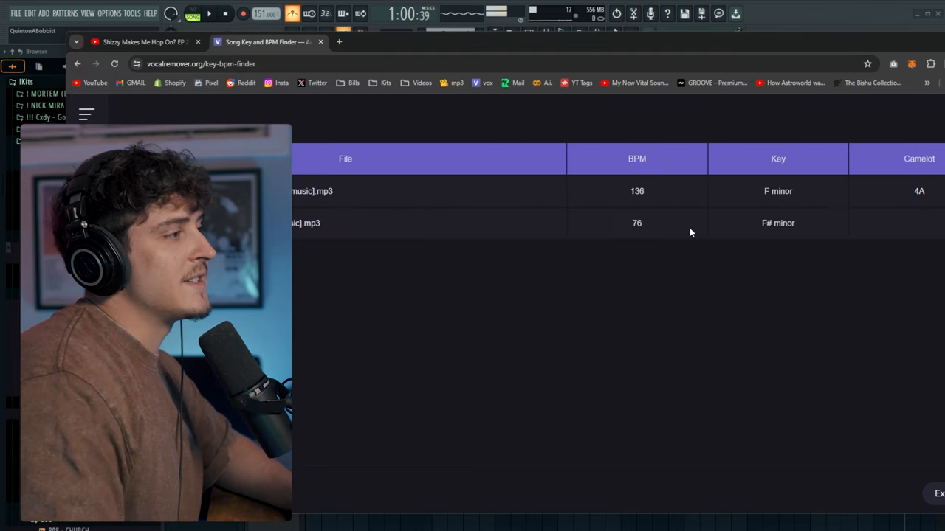
pyautogui.doubleClick(778, 223)
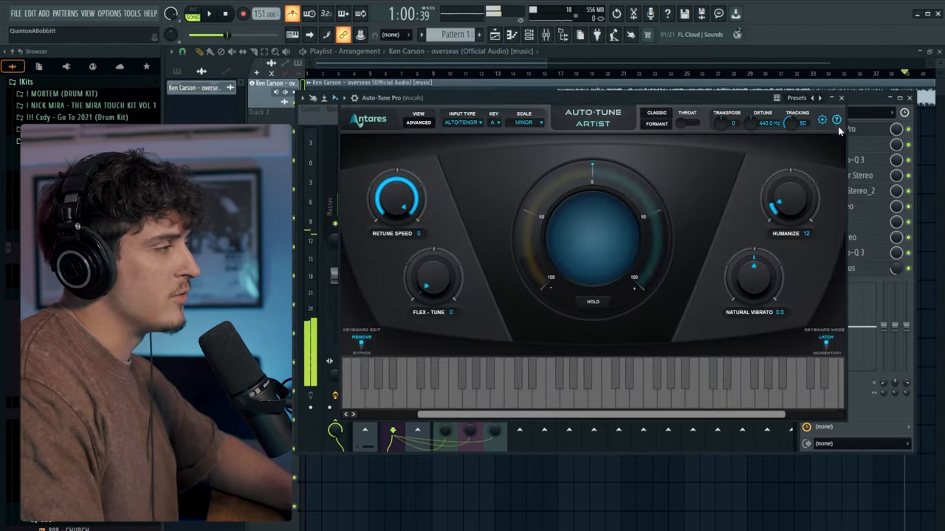
# Set Auto-Tune Pro to F# minor with retune speed 0 and humanize 10.
pyautogui.click(493, 122)
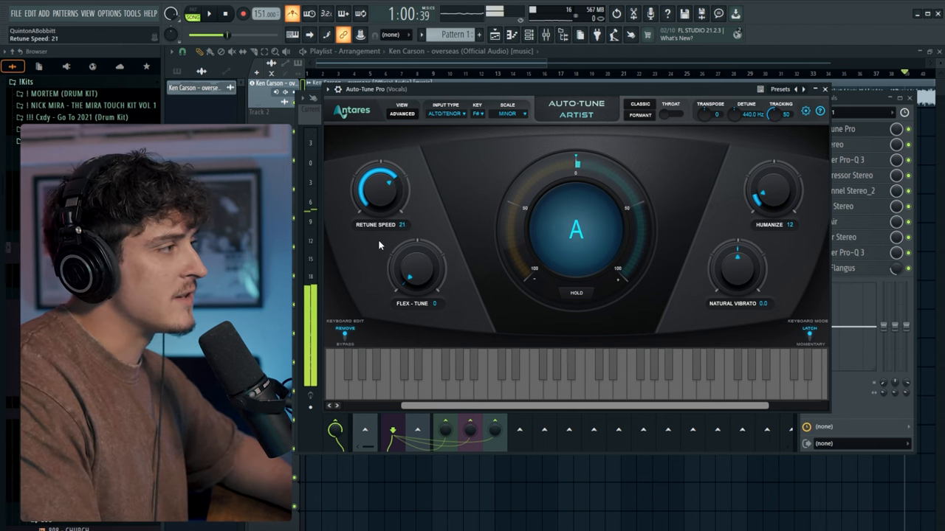
pyautogui.moveTo(378, 184); pyautogui.dragTo(379, 173)
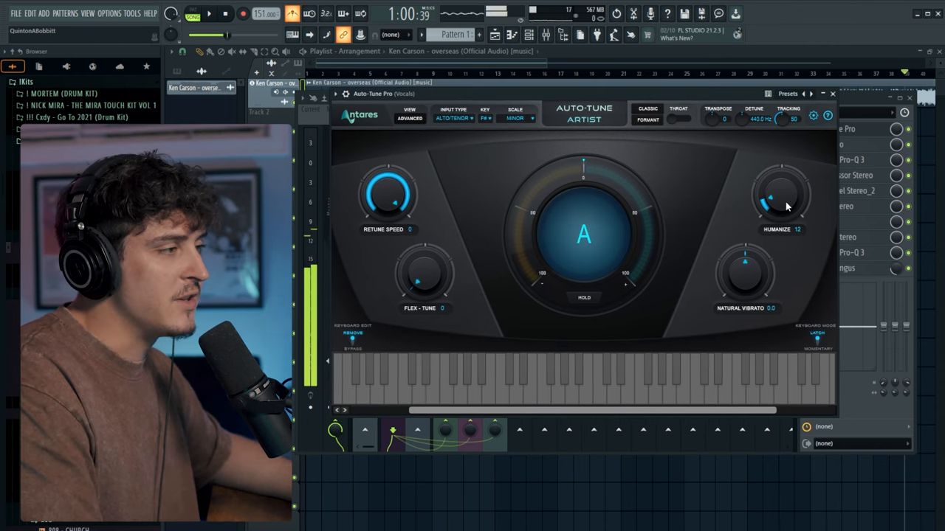
pyautogui.moveTo(779, 200); pyautogui.dragTo(779, 207)
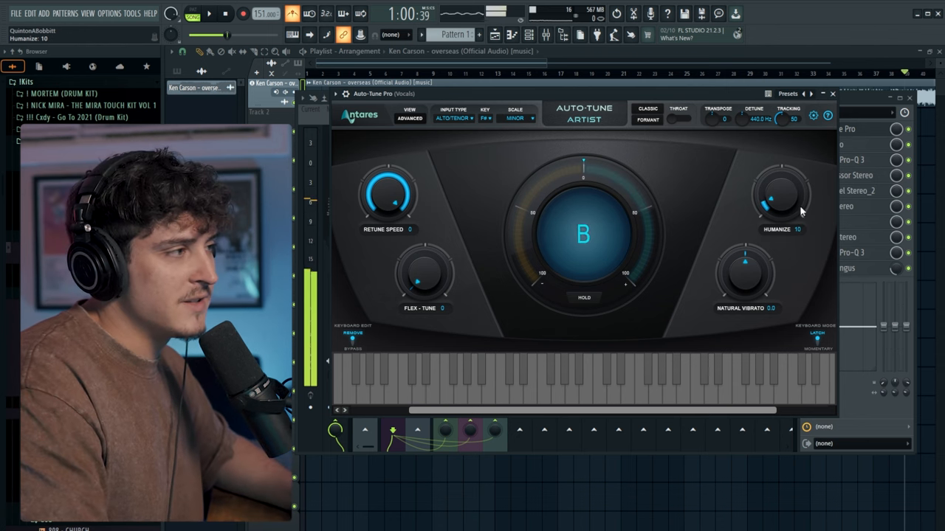
pyautogui.moveTo(781, 196); pyautogui.dragTo(782, 191)
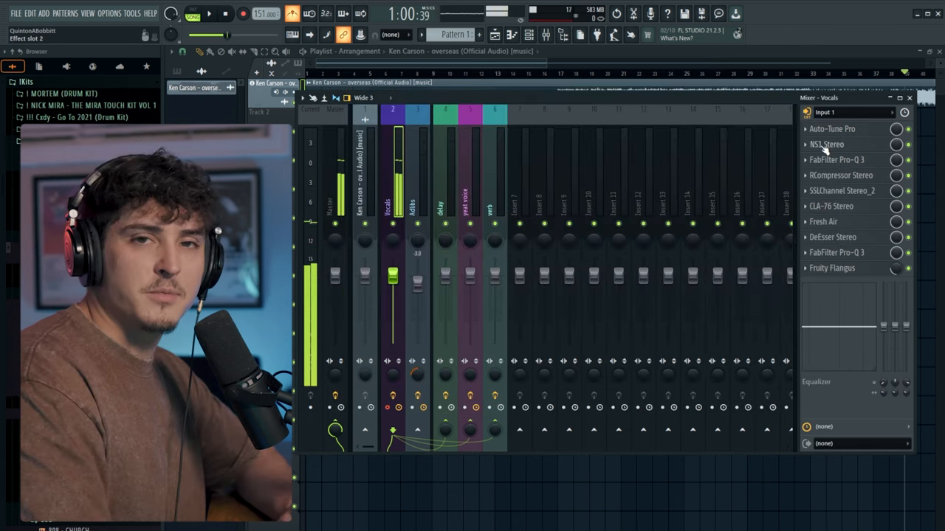
# Check the NS1 Stereo noise suppressor settings, then bring up FabFilter Pro-Q 3.
pyautogui.click(827, 144)
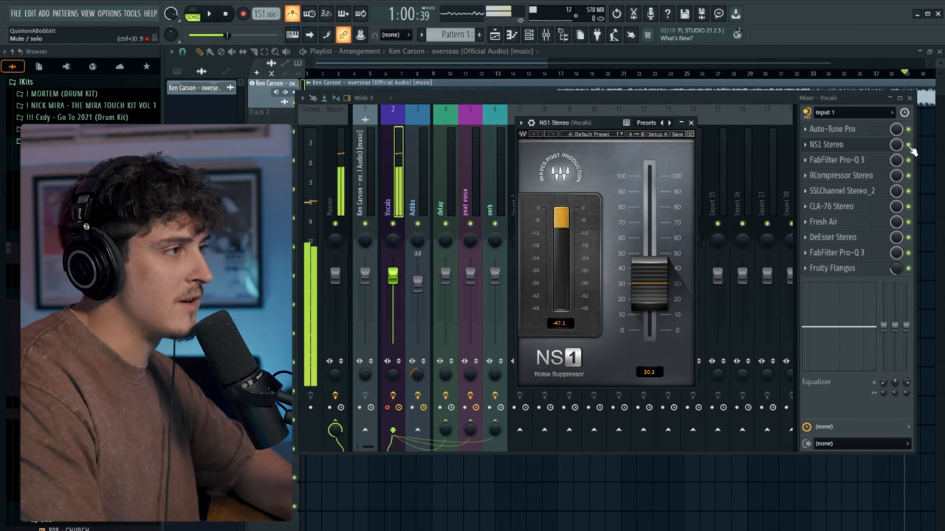
pyautogui.click(691, 122)
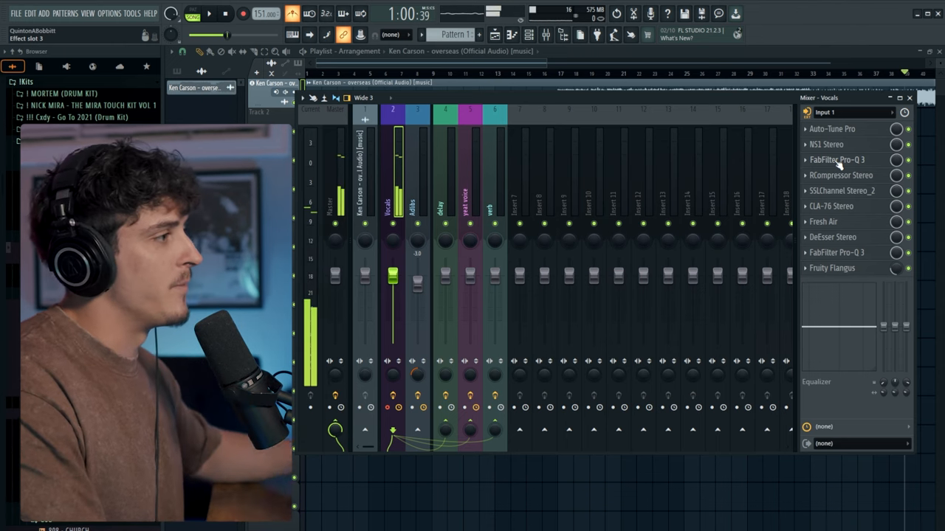
pyautogui.click(837, 159)
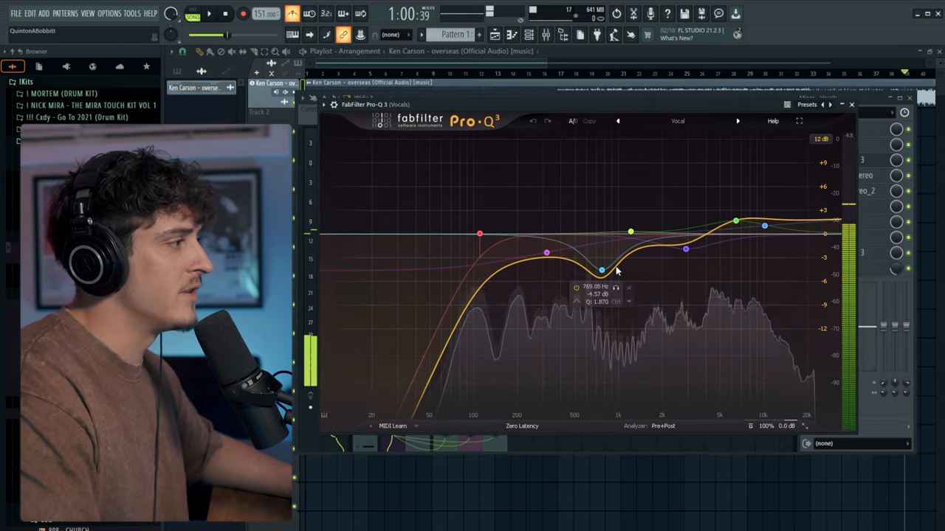
# Sweep the Pro-Q 3 mid band near 640-770 Hz with a boost, then restore the cut.
pyautogui.click(479, 227)
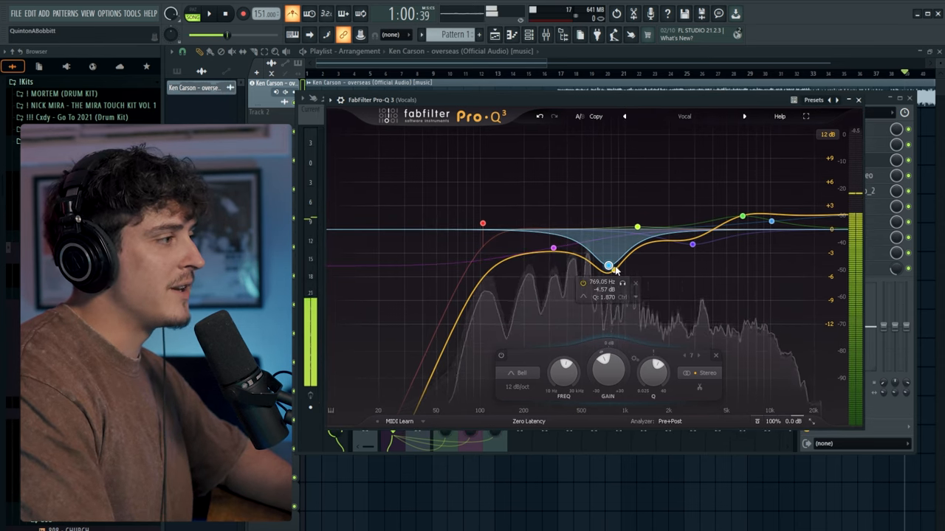
pyautogui.moveTo(607, 264); pyautogui.dragTo(611, 178)
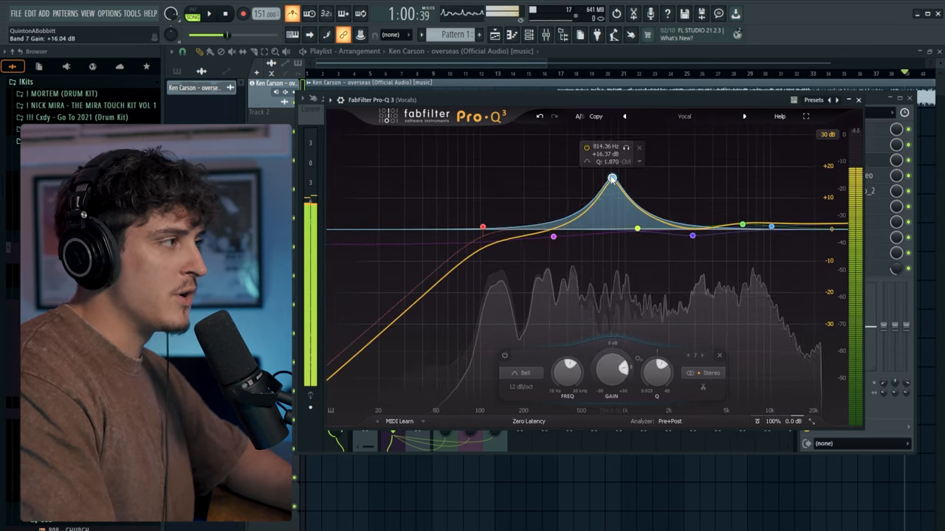
pyautogui.moveTo(612, 179); pyautogui.dragTo(598, 142)
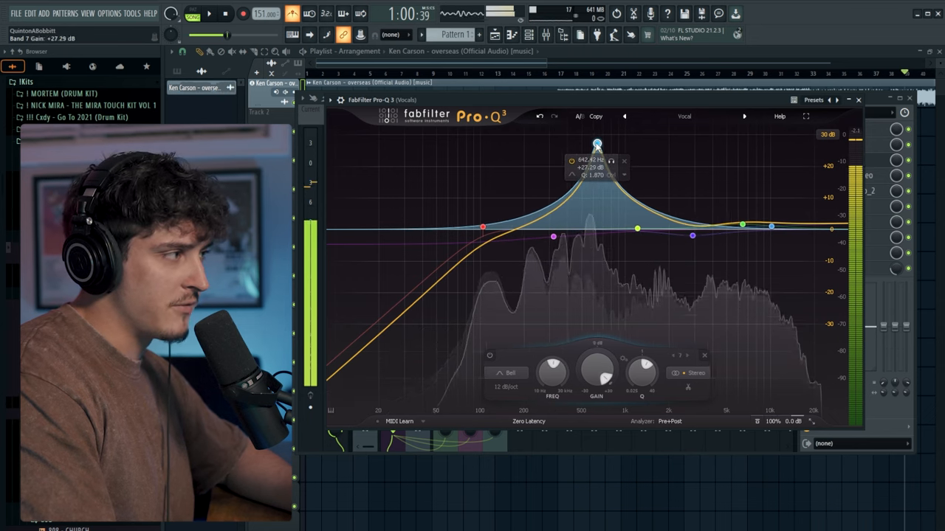
pyautogui.moveTo(597, 144); pyautogui.dragTo(606, 254)
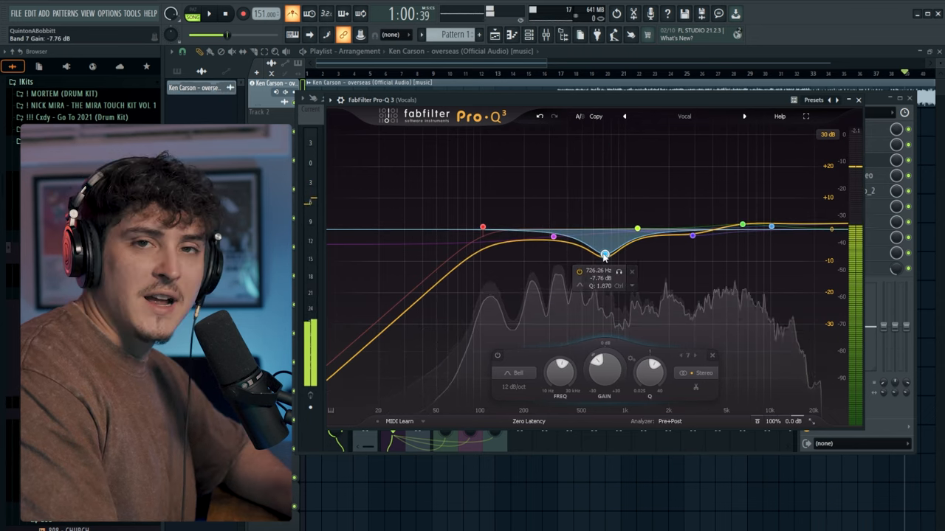
pyautogui.moveTo(606, 254); pyautogui.dragTo(605, 144)
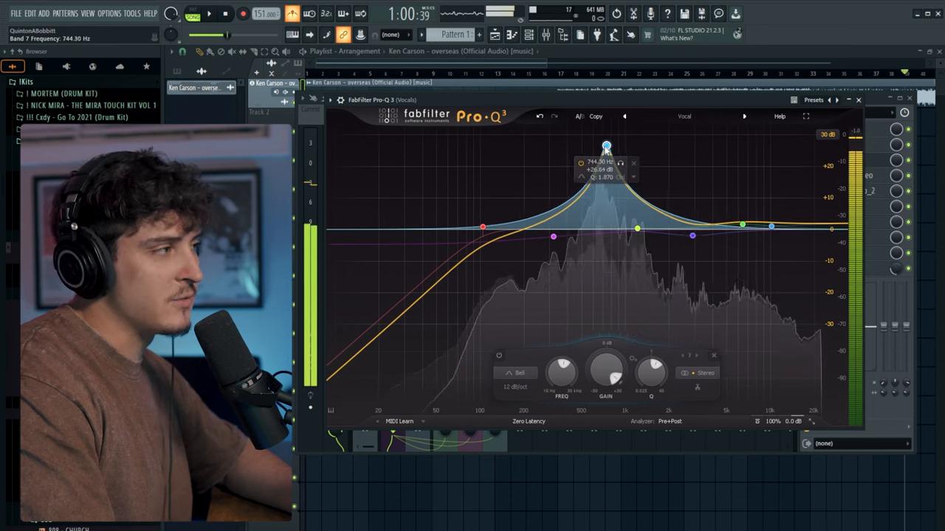
pyautogui.moveTo(606, 145); pyautogui.dragTo(606, 256)
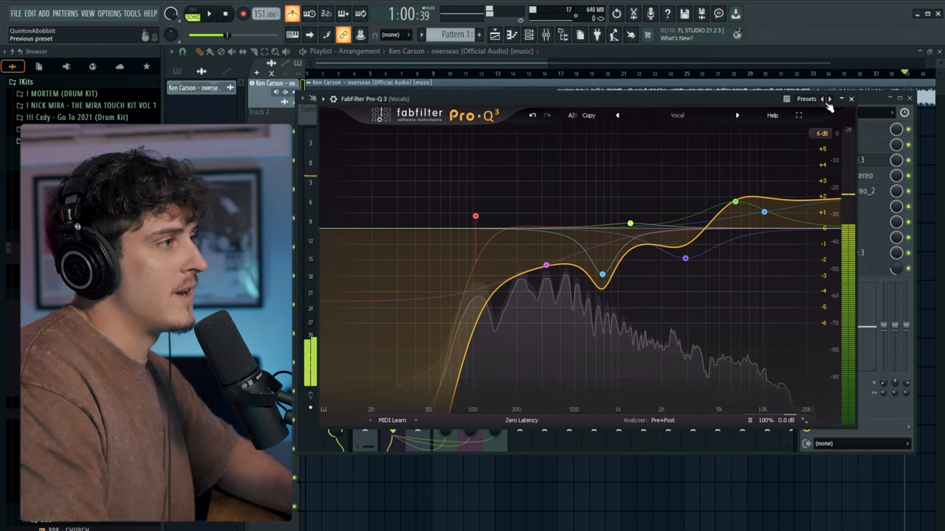
# Close Pro-Q 3 and open RCompressor Stereo from the Vocals insert.
pyautogui.click(851, 98)
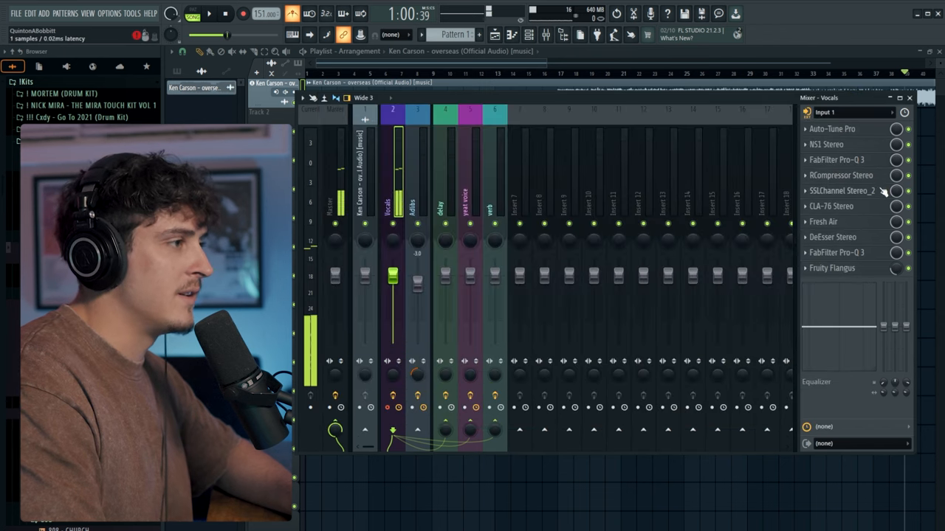
pyautogui.click(841, 175)
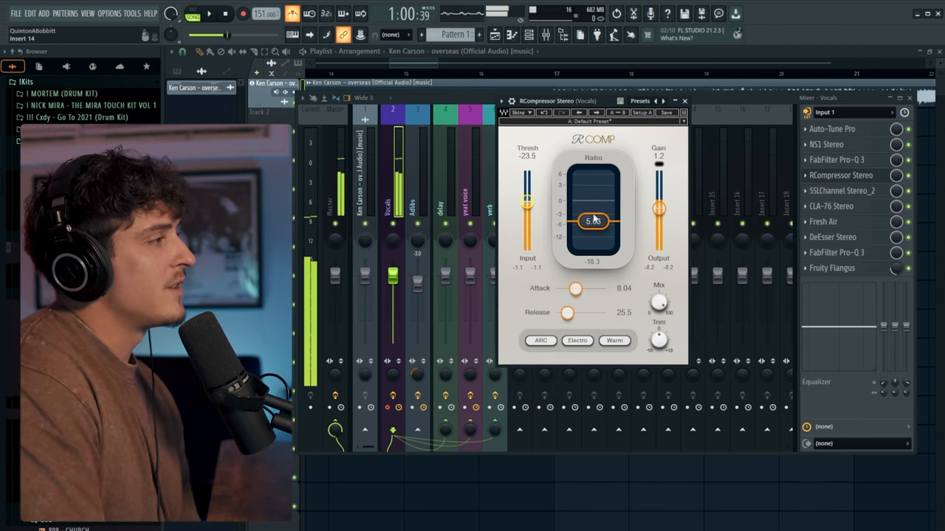
# Set the RCompressor threshold to -25.0 dB and close the plugin.
pyautogui.moveTo(527, 217); pyautogui.dragTo(528, 203)
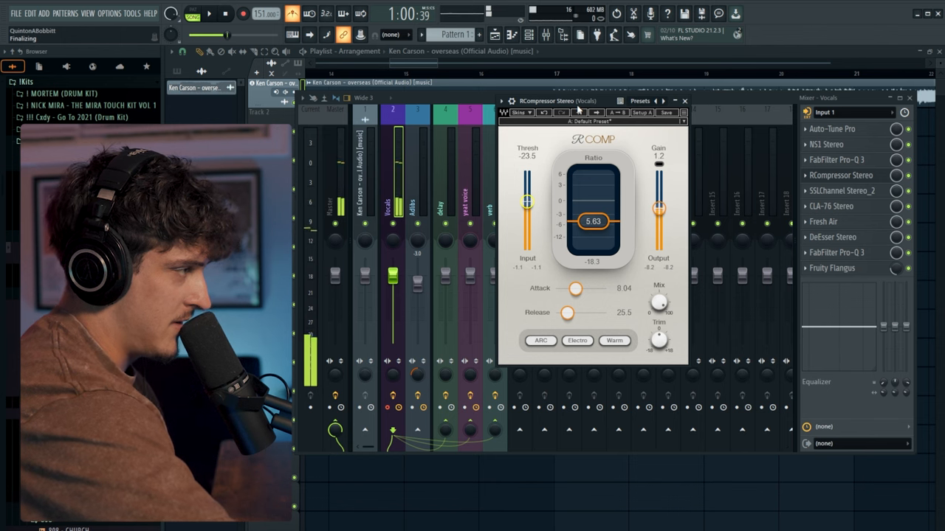
pyautogui.moveTo(526, 201); pyautogui.dragTo(526, 207)
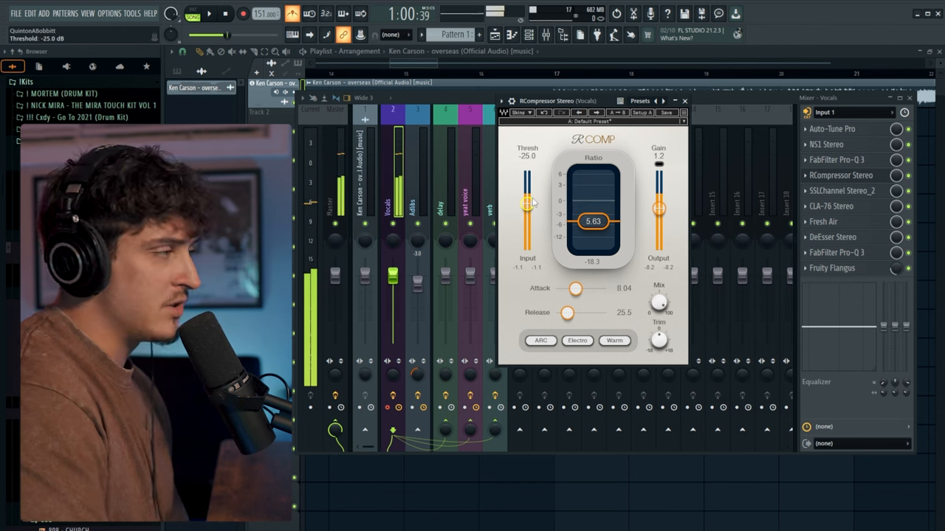
pyautogui.click(683, 101)
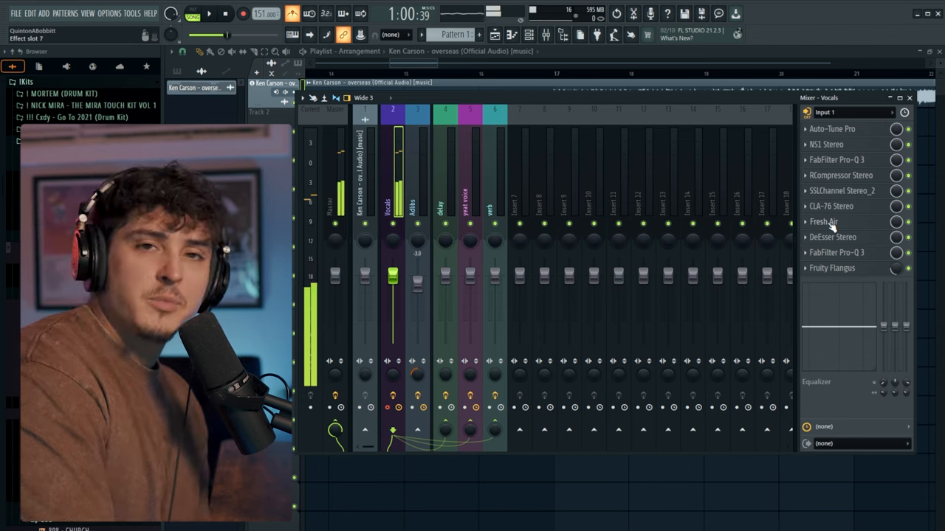
# Set Fresh Air's High Air knob to 94% and close the plugin.
pyautogui.click(824, 222)
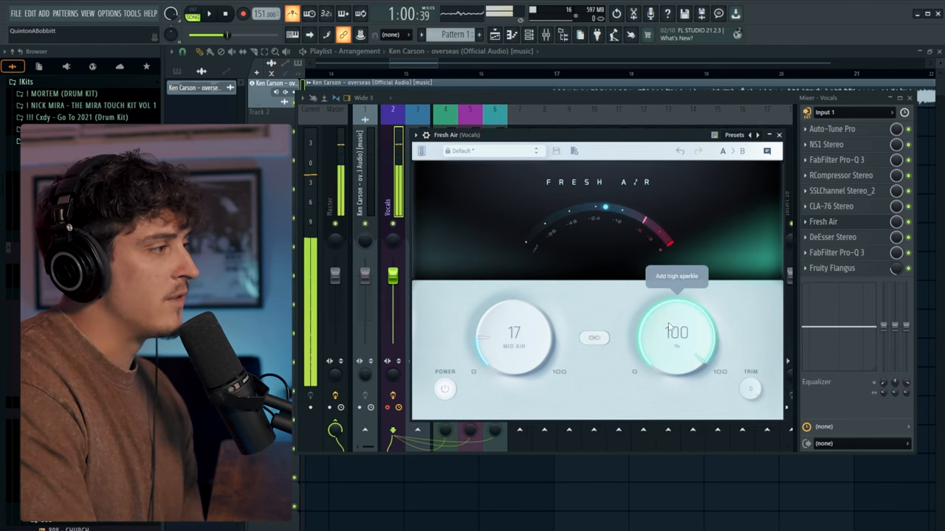
pyautogui.moveTo(677, 333); pyautogui.dragTo(676, 354)
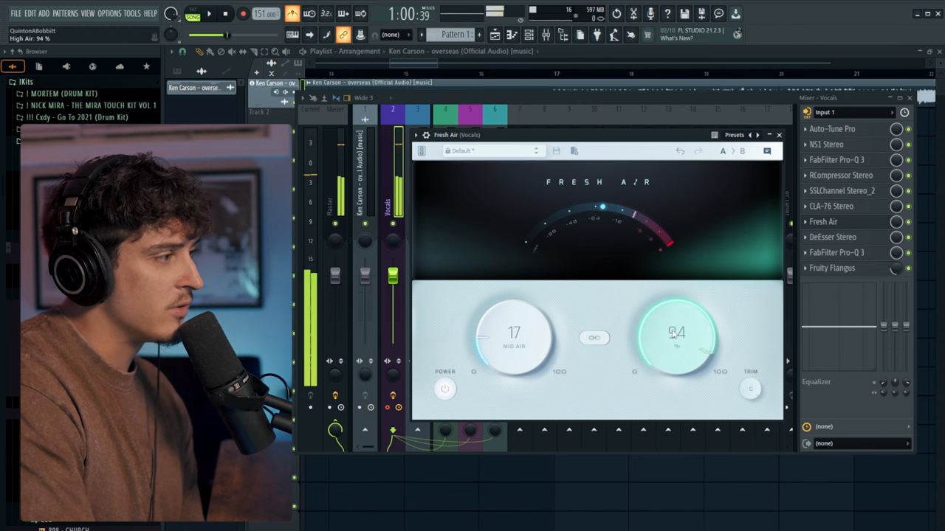
pyautogui.click(778, 135)
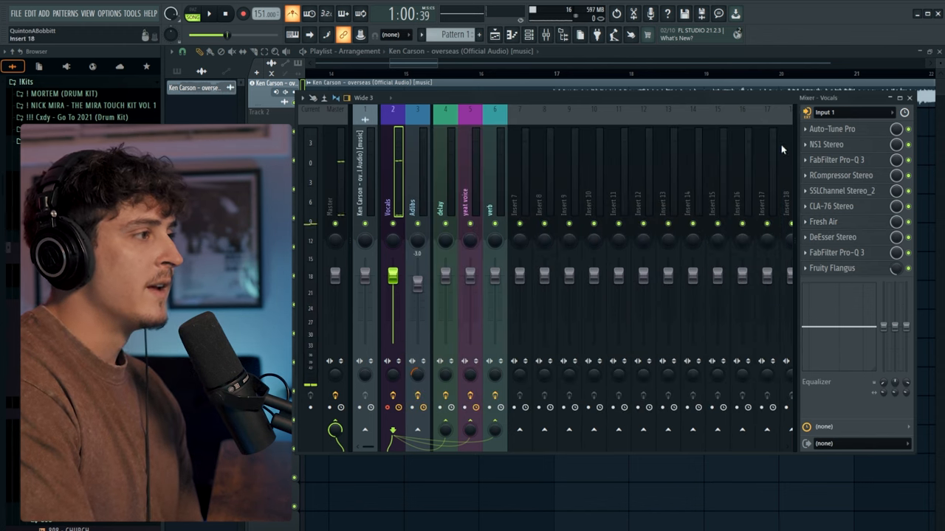
# Close the Mixer to reveal the playlist with the Ken Carson overseas clip.
pyautogui.click(832, 237)
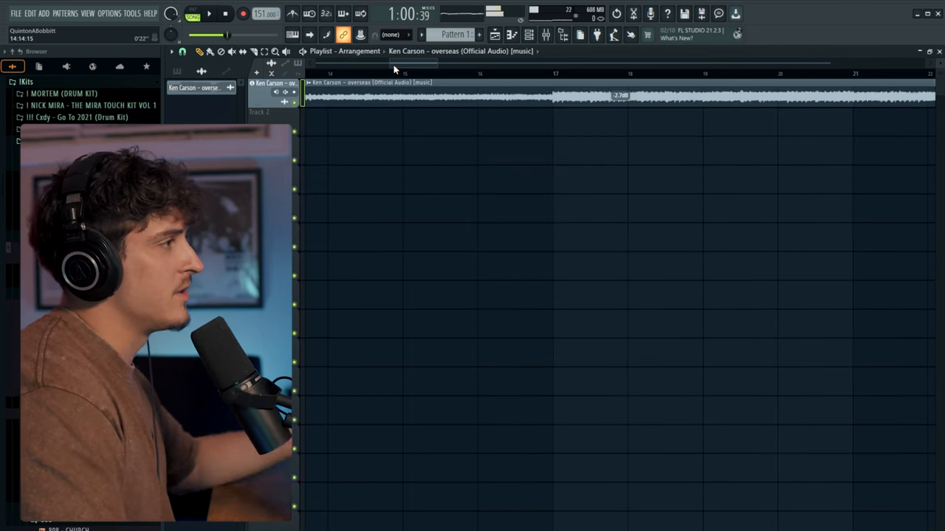
# Record a vocal take onto Track 2 beneath the Ken Carson 'overseas' audio.
pyautogui.click(242, 13)
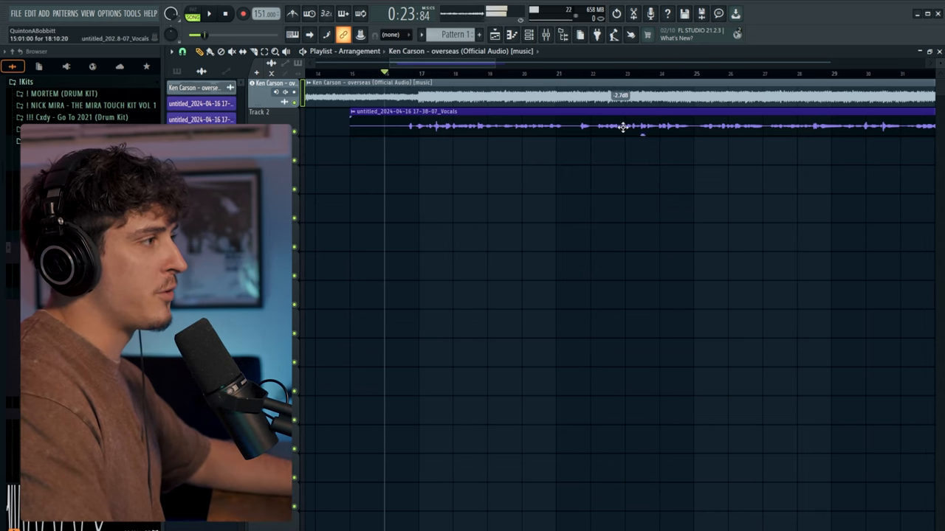
# Play back the new vocal, then open Replace for the Vocals track's Fruity Flangus slot.
pyautogui.moveTo(643, 125); pyautogui.dragTo(642, 124)
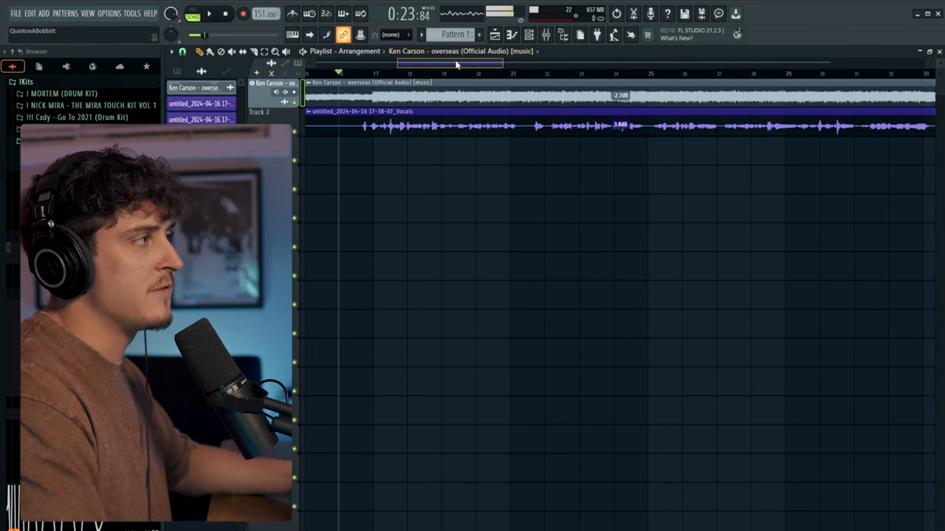
pyautogui.click(529, 34)
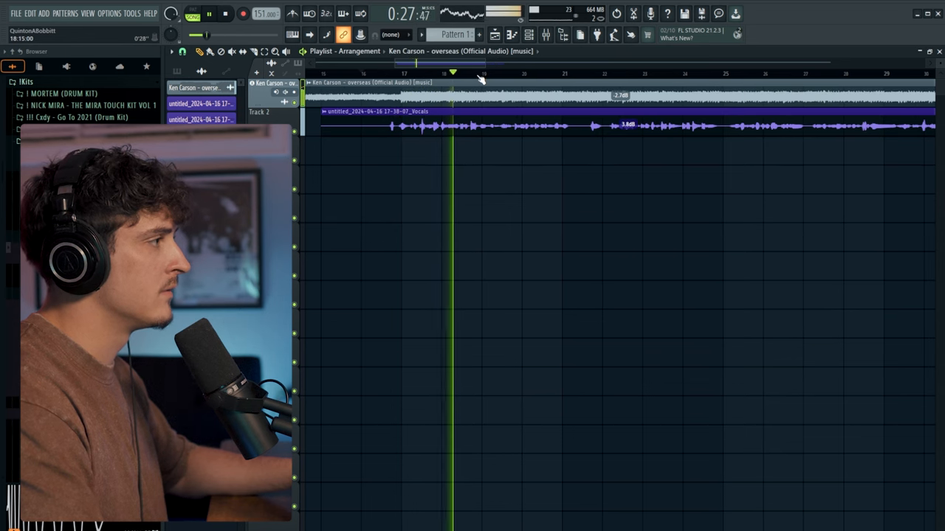
pyautogui.click(546, 35)
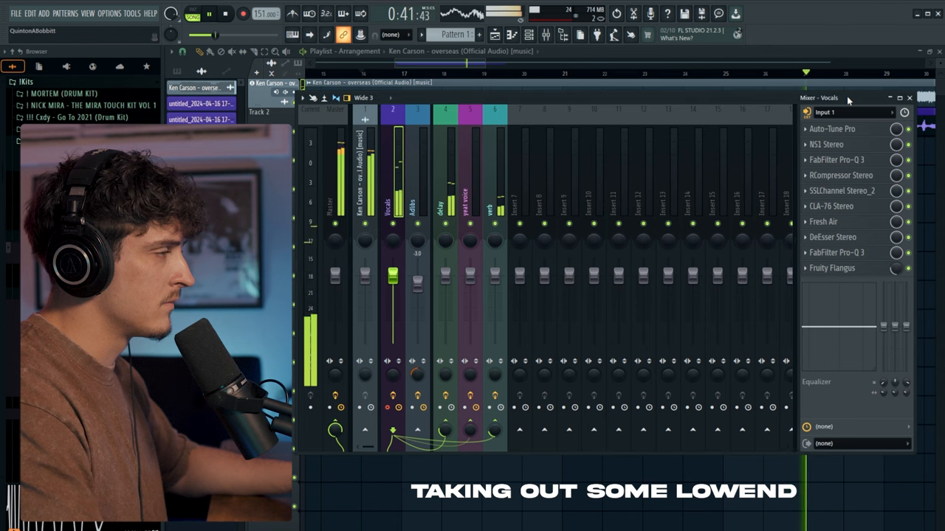
pyautogui.rightClick(832, 268)
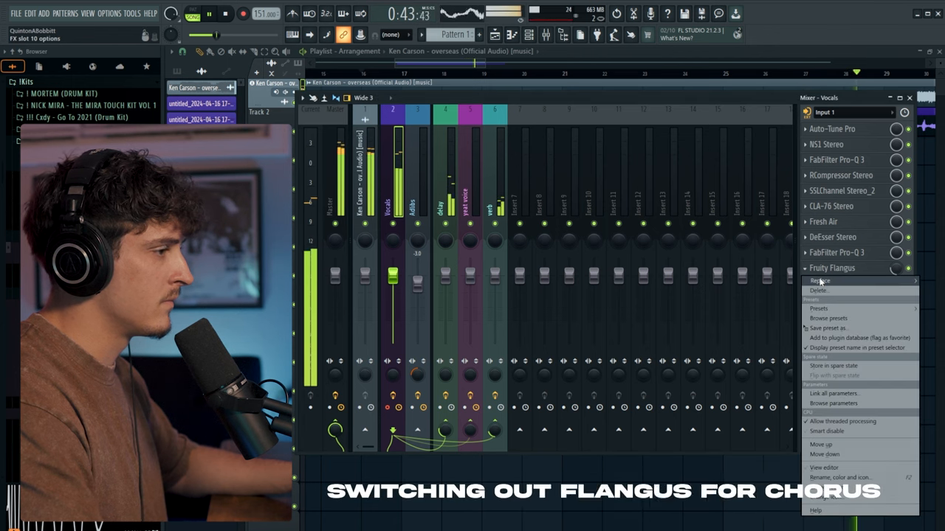
pyautogui.click(819, 280)
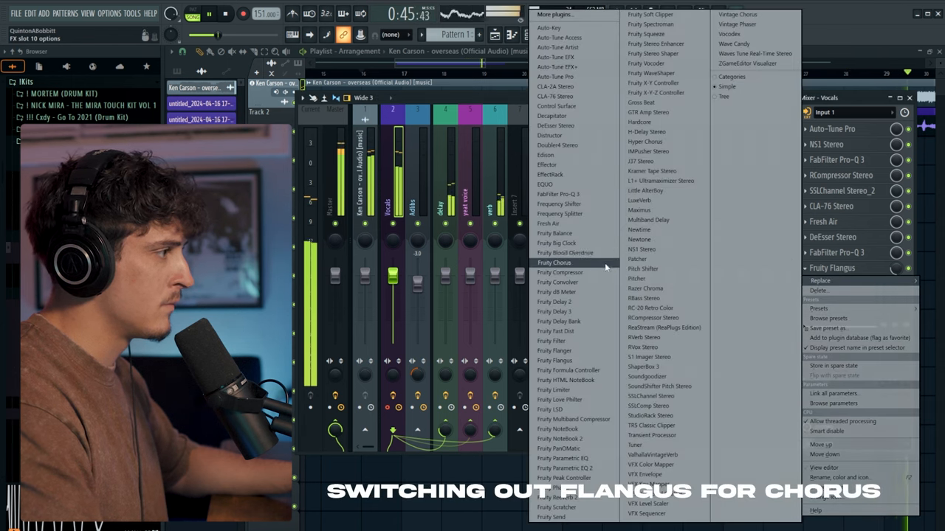